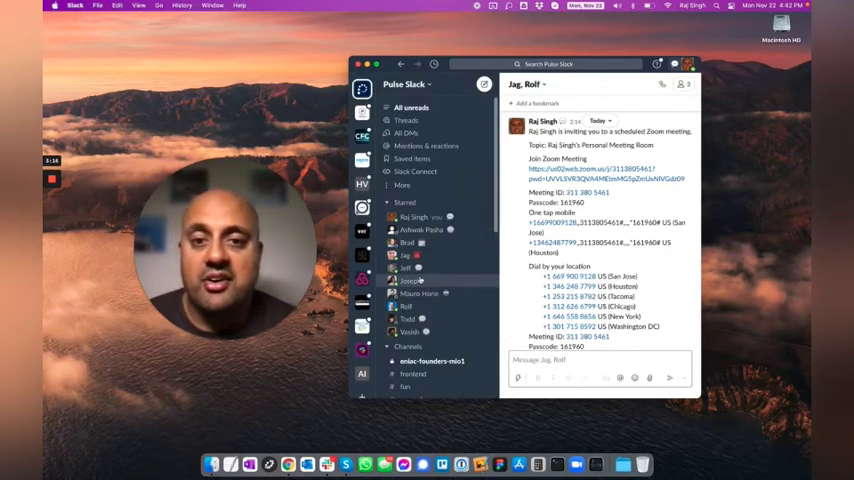
mouse_move(412, 267)
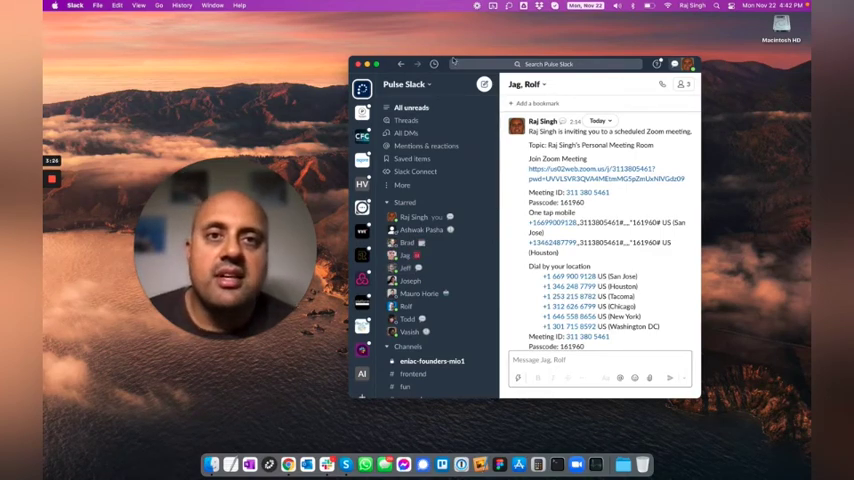
Open Pulse settings and view the file-name sharing app categories.
click(454, 21)
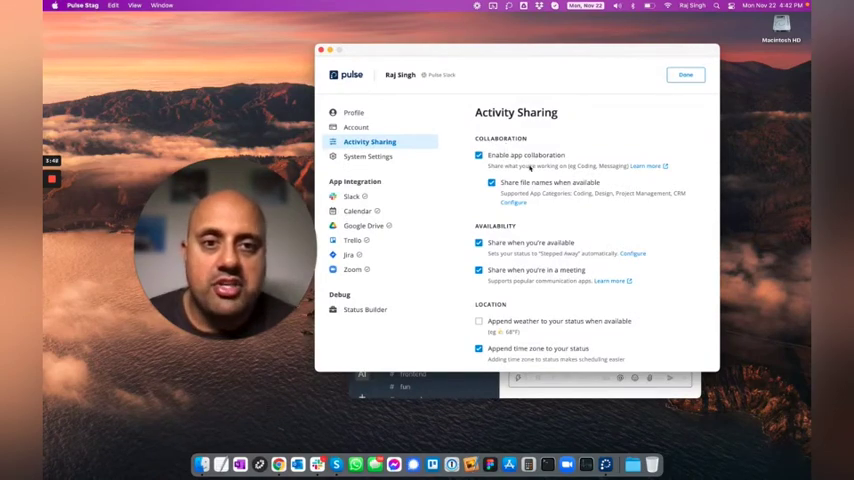
click(513, 202)
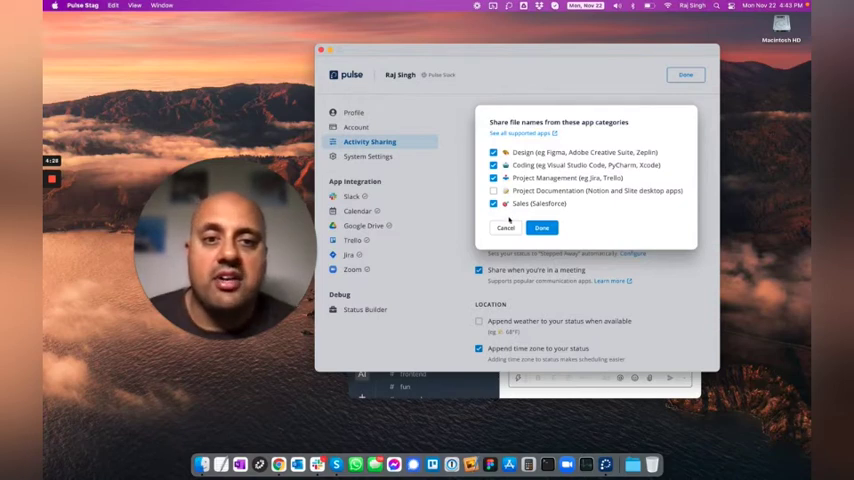
Close the file-name categories and view the 15-minute Stepped Away inactivity timeout.
click(541, 227)
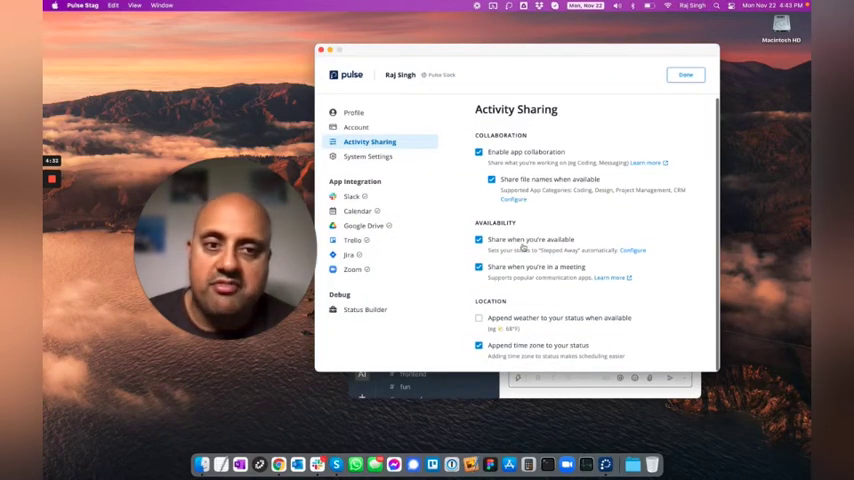
click(633, 250)
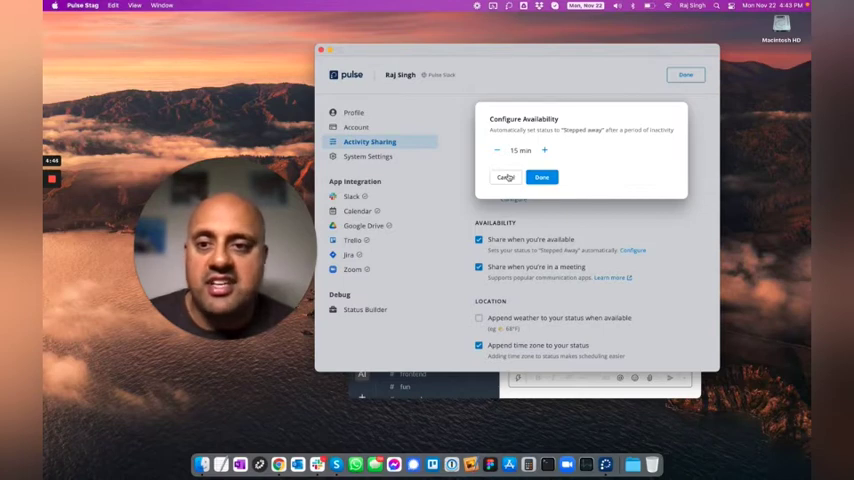
Cancel the Configure Availability dialog without changes.
click(541, 177)
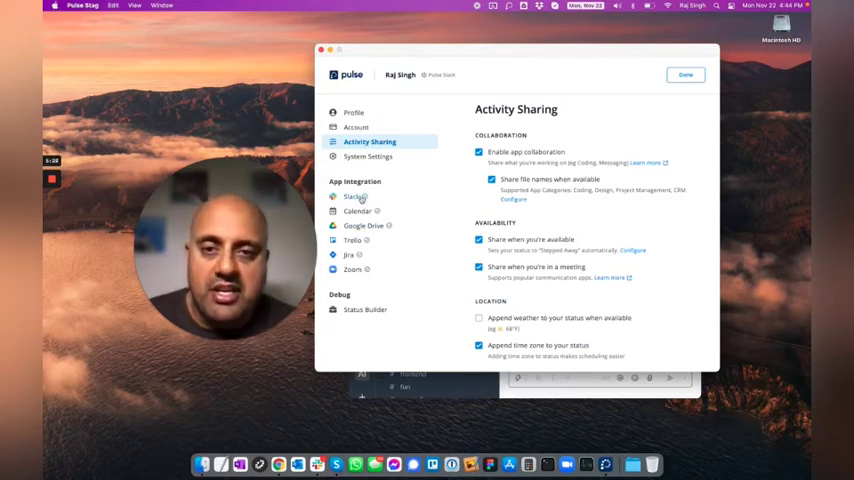
Review Pulse's Slack, Calendar and Google Drive integration settings.
click(352, 196)
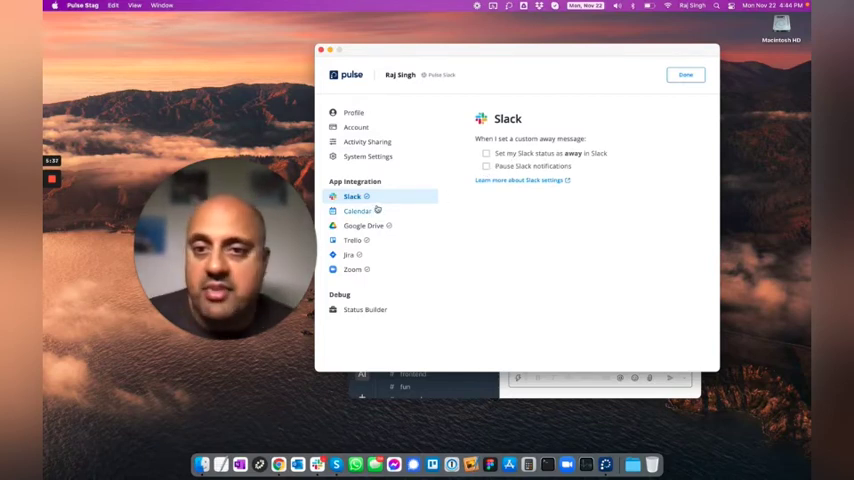
click(357, 211)
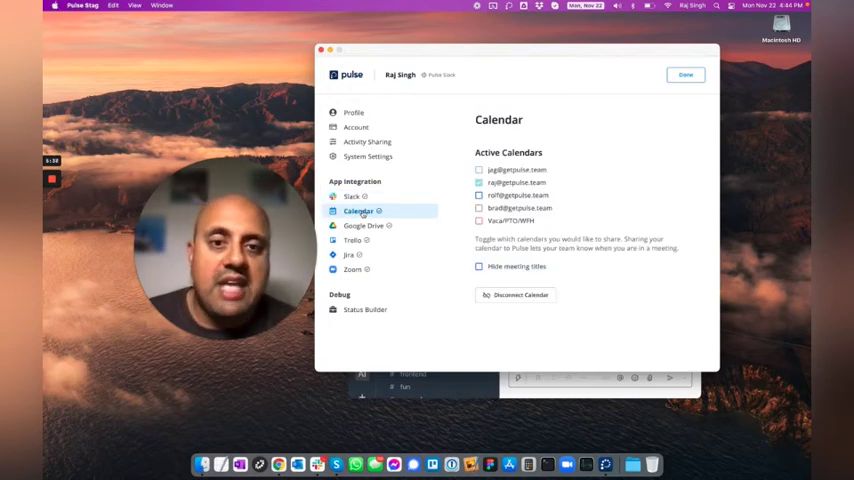
click(364, 225)
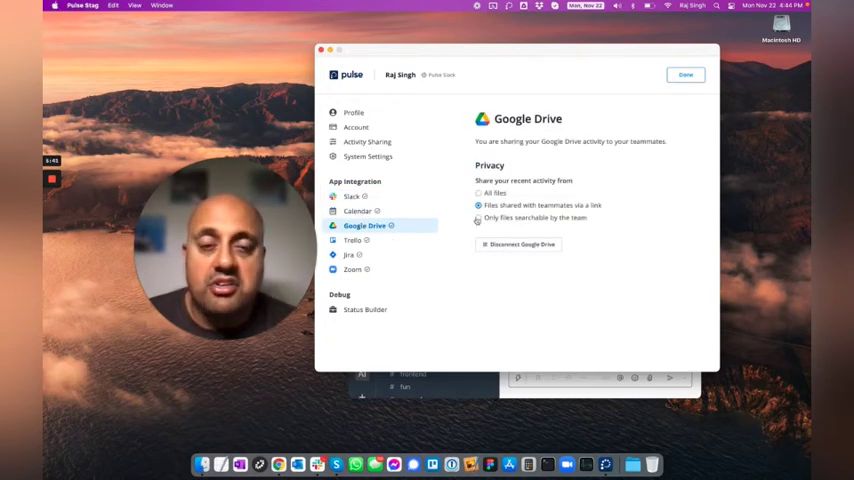
Switch to the Slack DM and type /pulse in the message box.
click(478, 205)
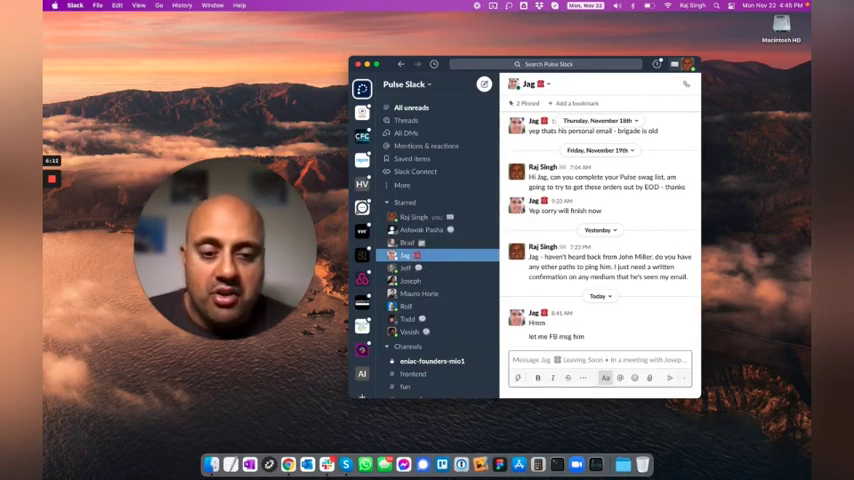
text(/pulse-)
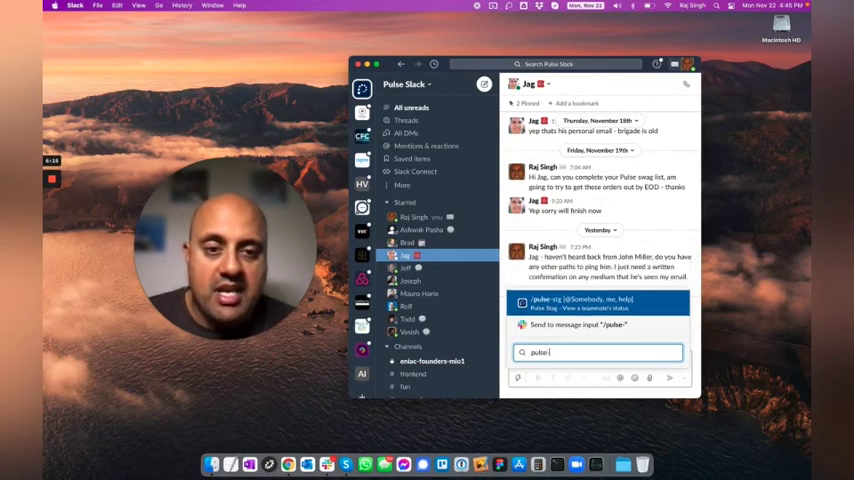